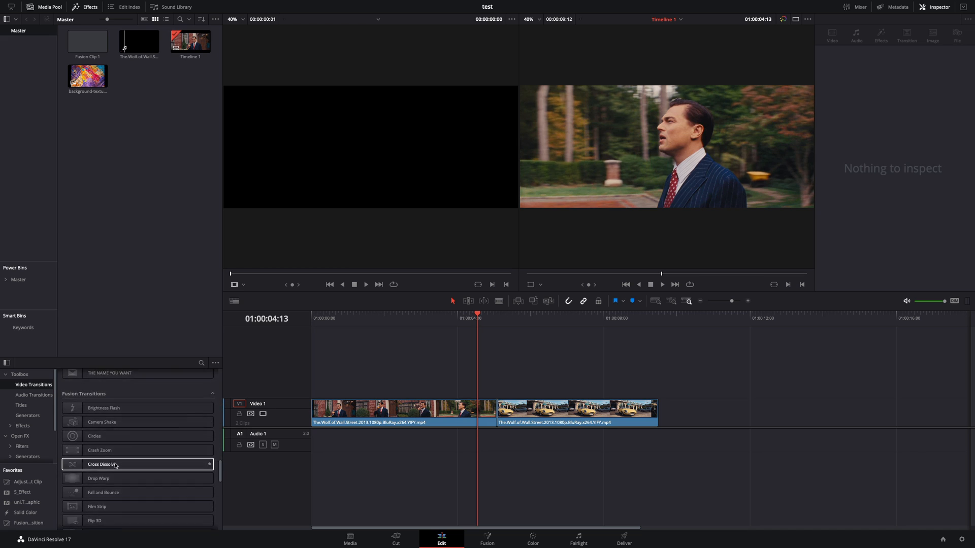
- Apply the Fusion Cross Dissolve transition to the edit point between the two clips
{"action": "left_click", "coordinate": [572, 409]}
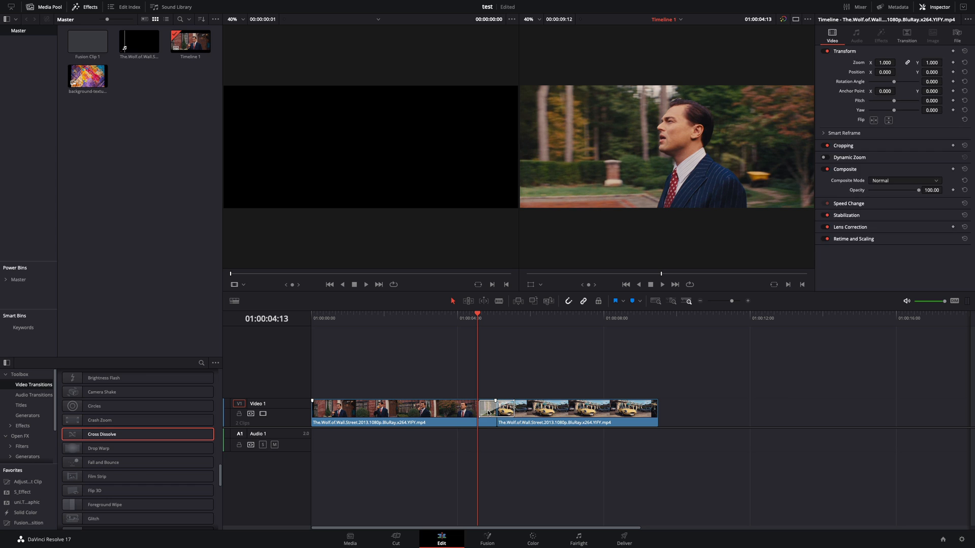
{"action": "left_click", "coordinate": [487, 540]}
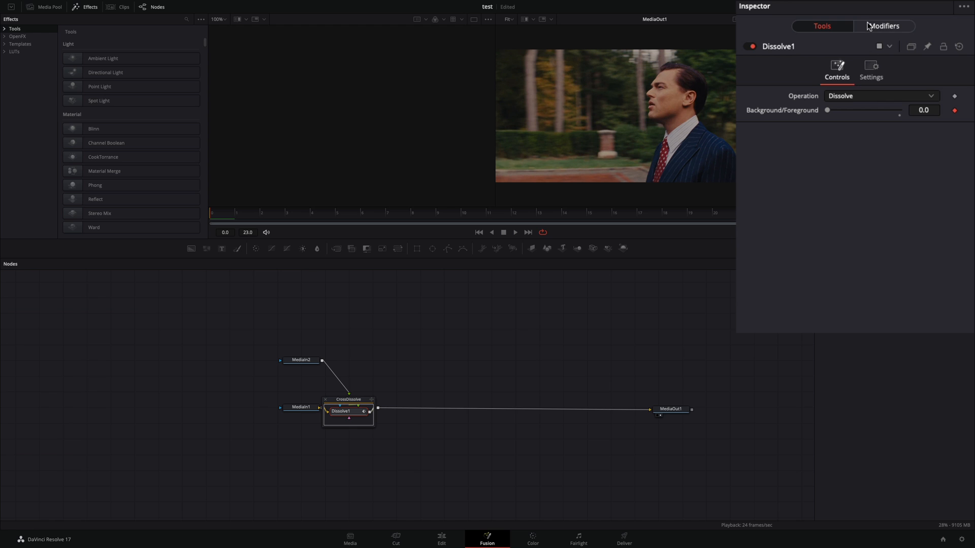
- Set Dissolve1's blend animation curve to Easing with Expo In/Out
{"action": "left_click", "coordinate": [879, 123]}
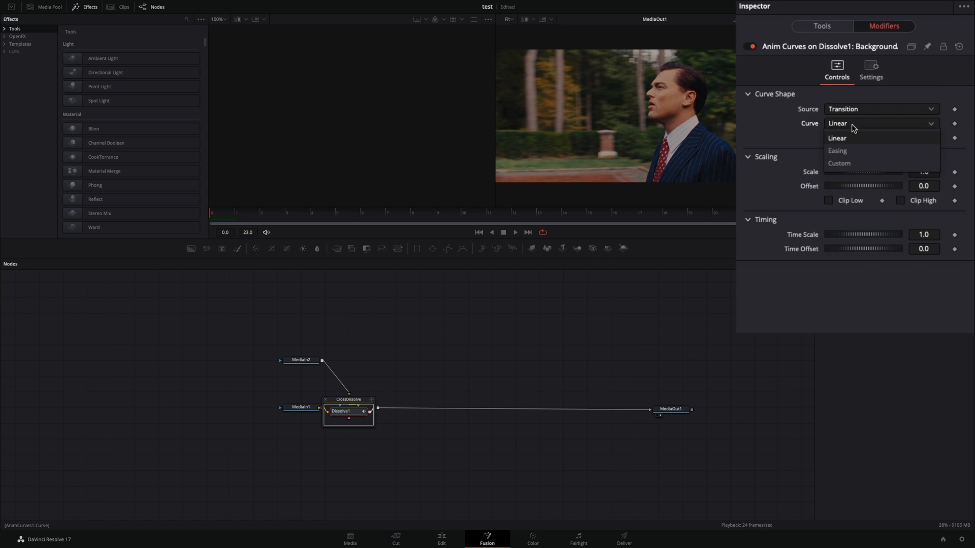
{"action": "left_click", "coordinate": [837, 151]}
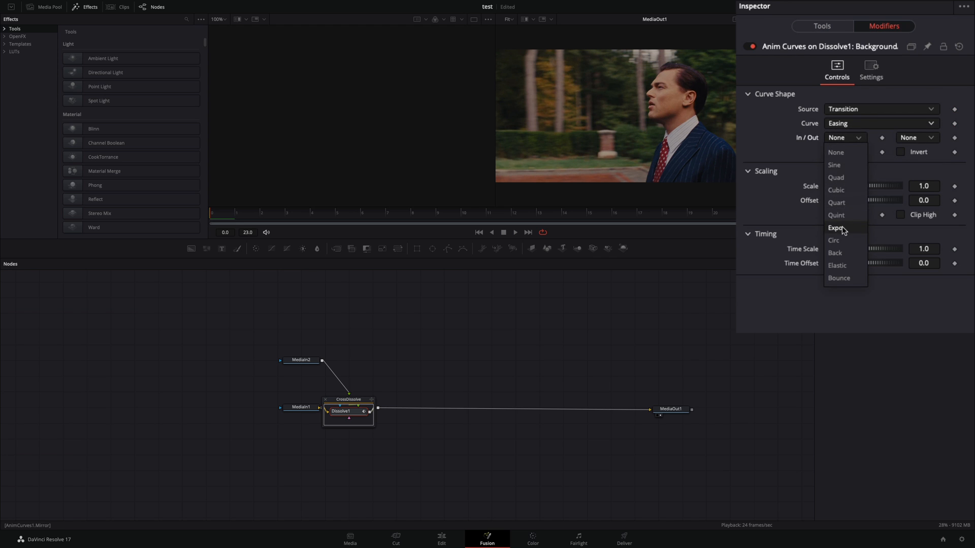
{"action": "left_click", "coordinate": [836, 228]}
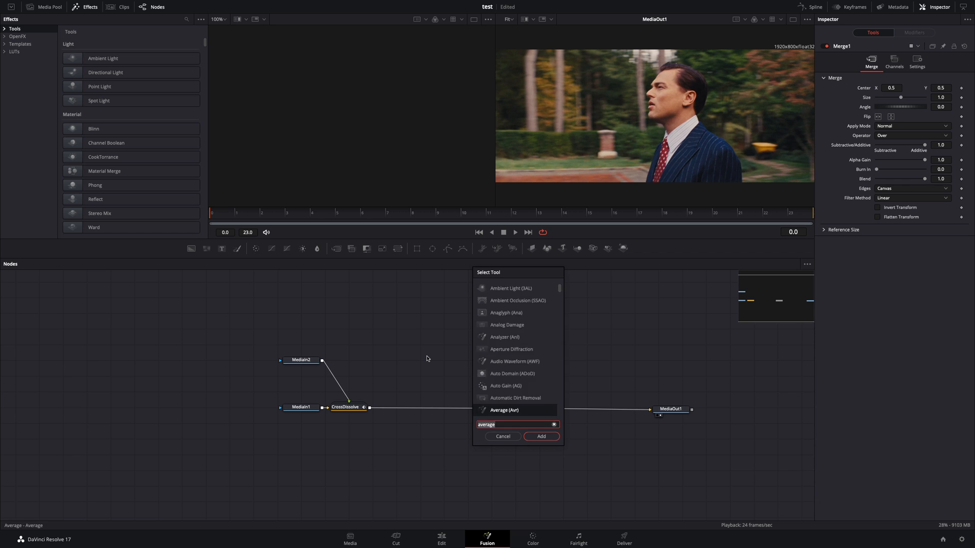
- Add a painting-texture MediaIn, an STMapper and a Merge over the CrossDissolve output
{"action": "left_click", "coordinate": [540, 437]}
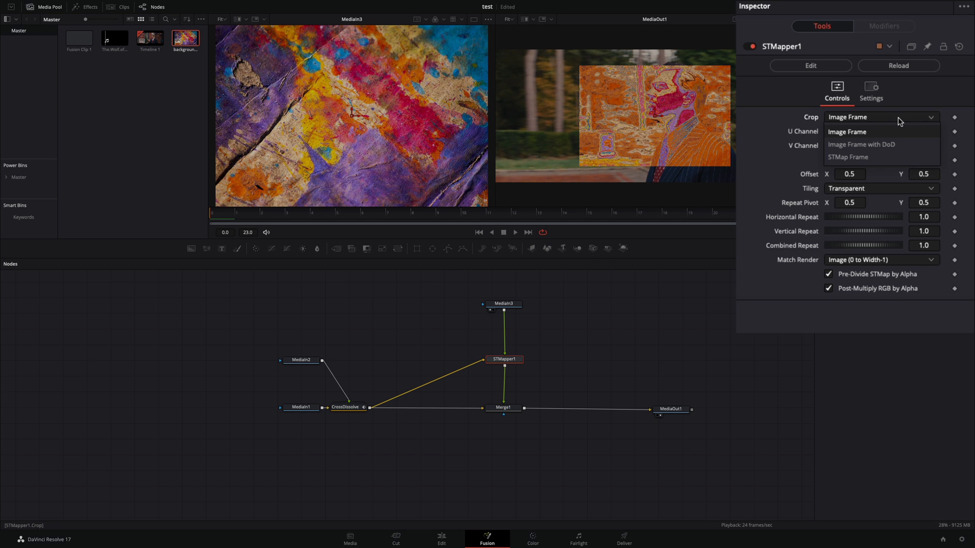
- Crop STMapper to STMap Frame, add a Luma Keyer, and animate Low with mirrored, inverted Sine easing
{"action": "left_click", "coordinate": [847, 157]}
{"action": "type", "text": "luma"}
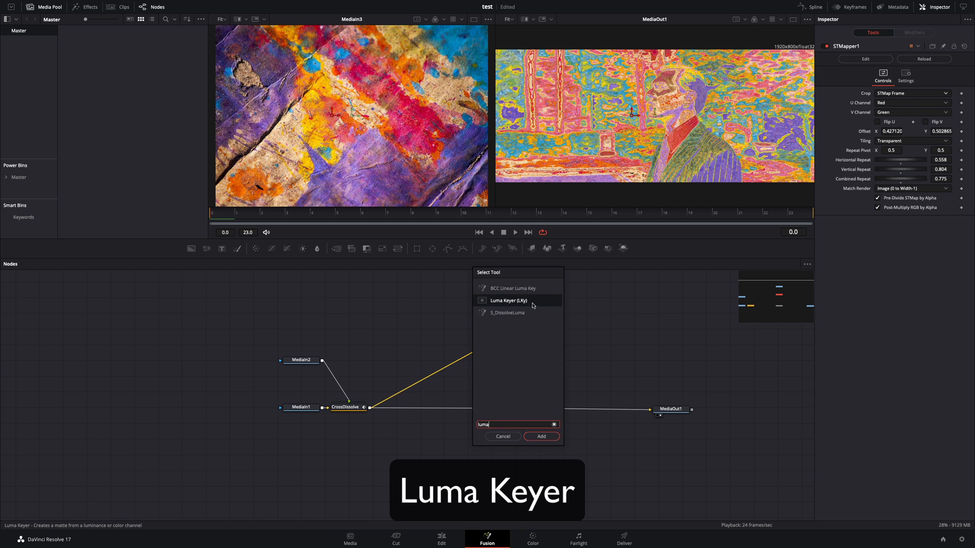
{"action": "left_click", "coordinate": [540, 437]}
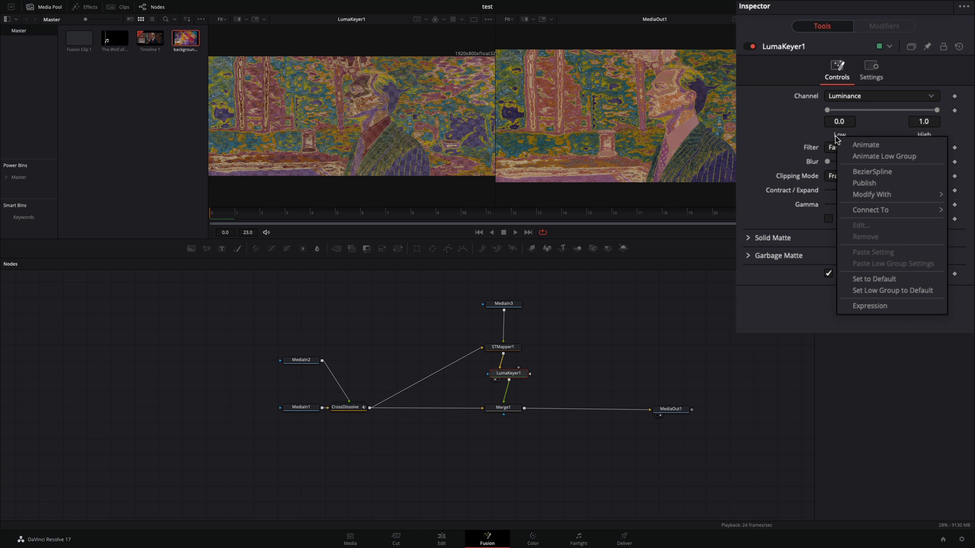
{"action": "left_click", "coordinate": [871, 194]}
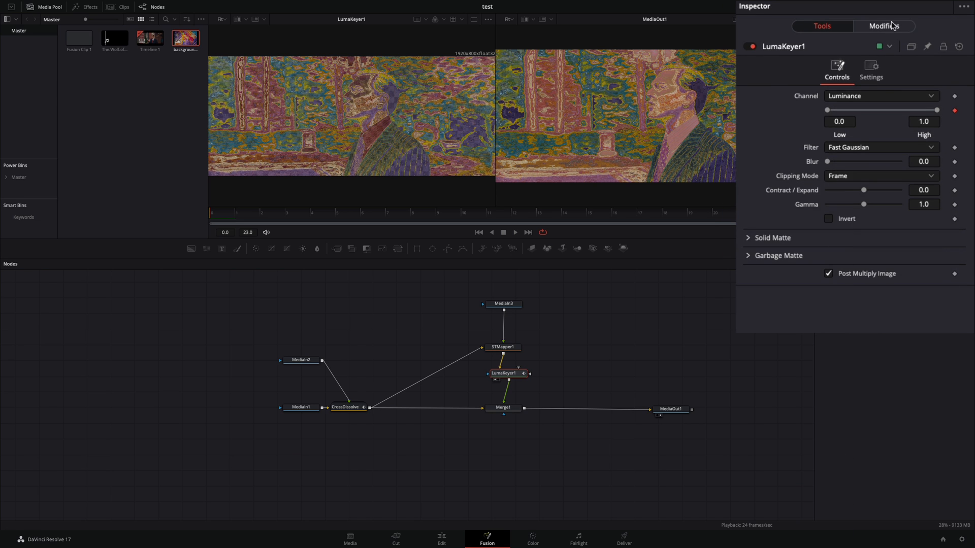
{"action": "left_click", "coordinate": [884, 25]}
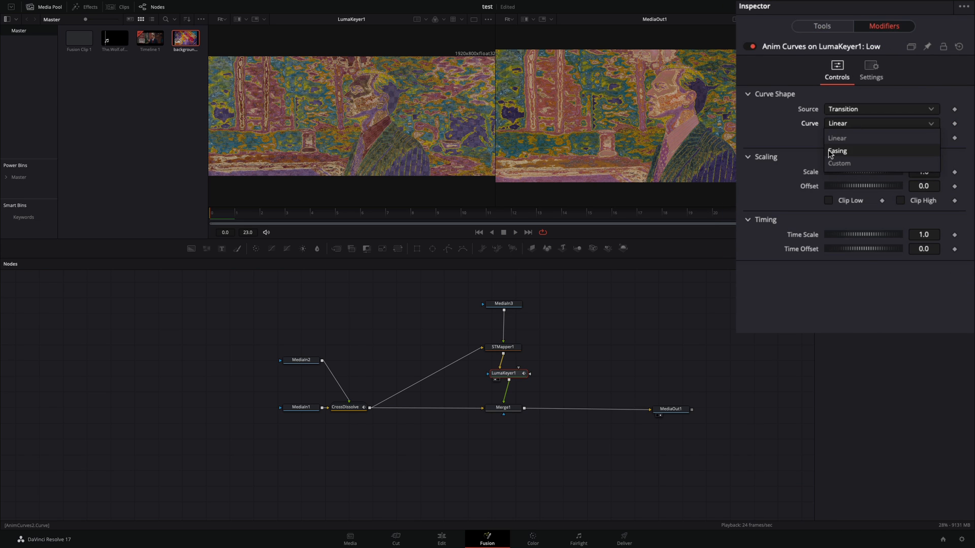
{"action": "left_click", "coordinate": [837, 150]}
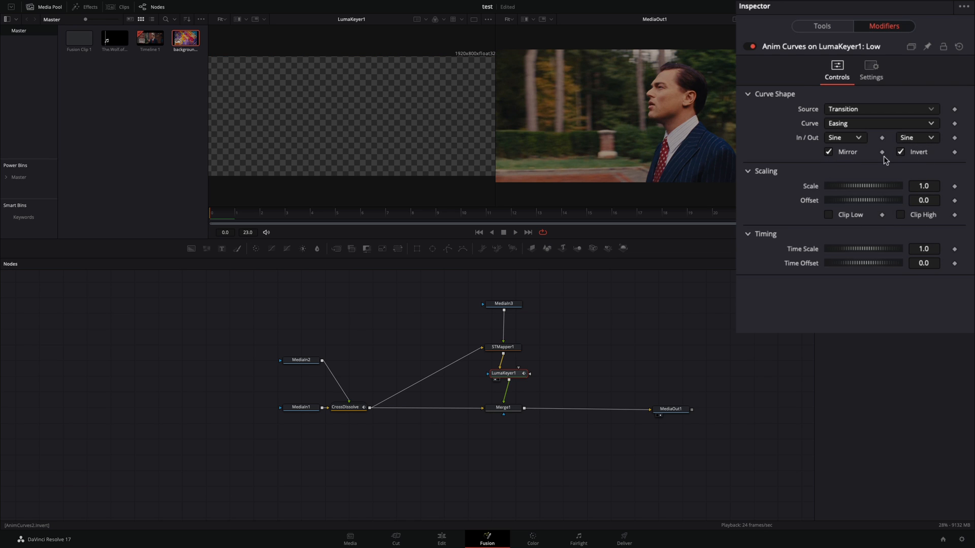
{"action": "left_click", "coordinate": [507, 332]}
{"action": "type", "text": "average"}
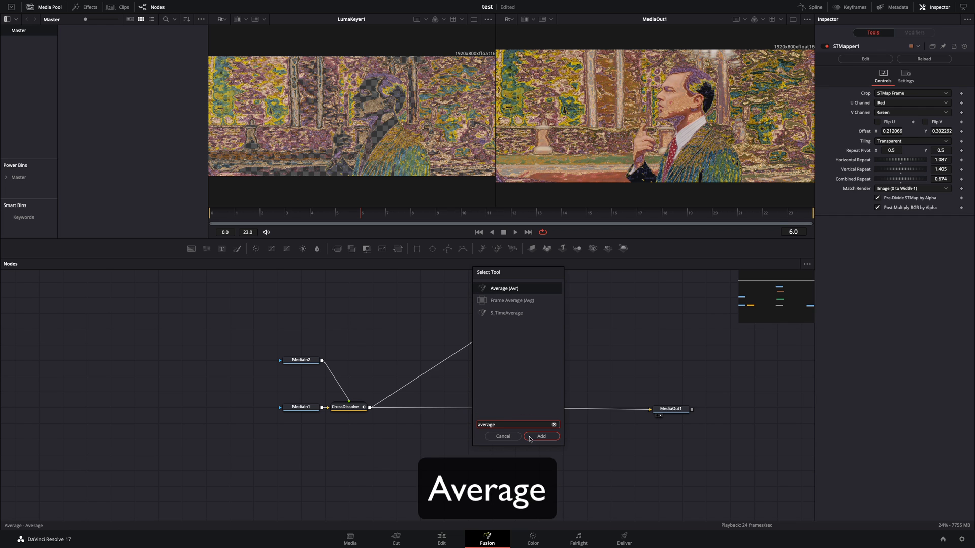
- Insert an Average node averaging 8 frames between CrossDissolve and STMapper1
{"action": "left_click", "coordinate": [541, 436]}
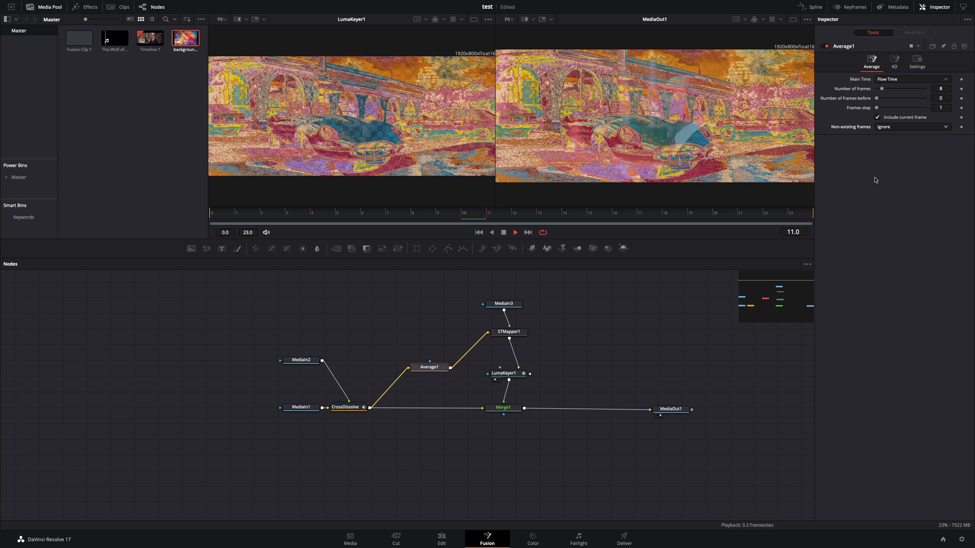